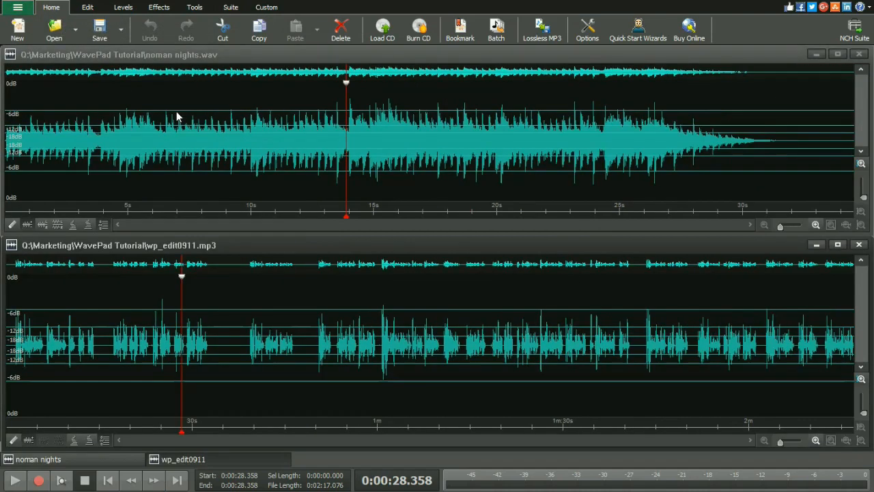
mouse_move(382, 291)
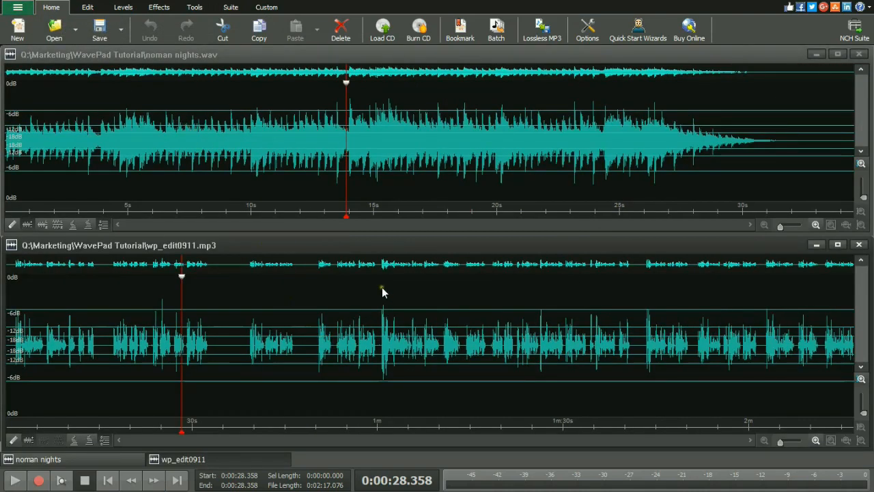
Select all 2:17 of the wp_edit0911 voice recording with Ctrl+A.
key(ctrl+a)
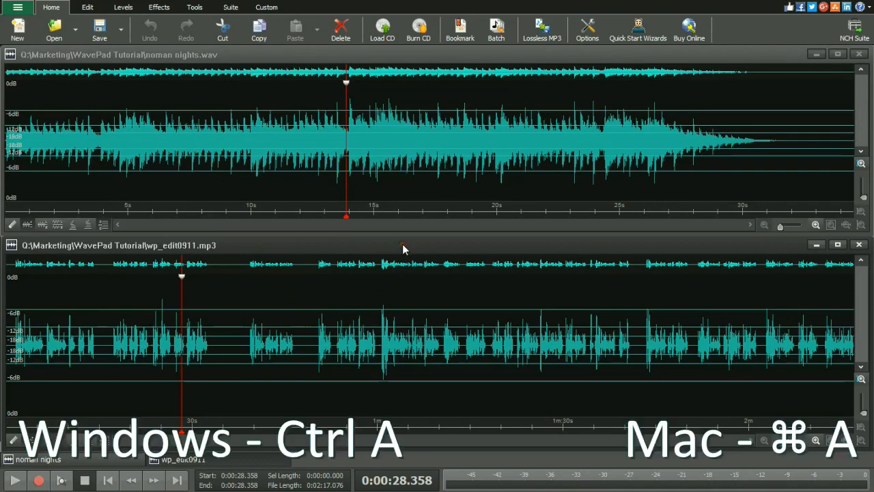
key(ctrl+a)
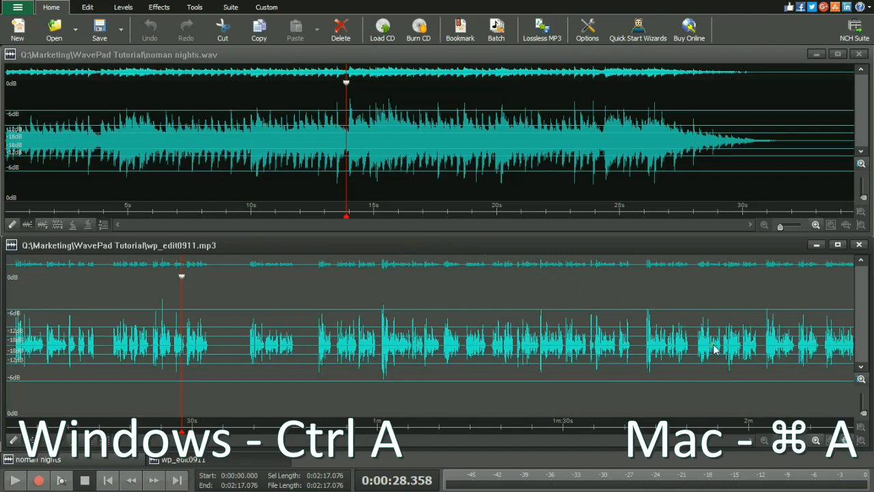
mouse_move(321, 347)
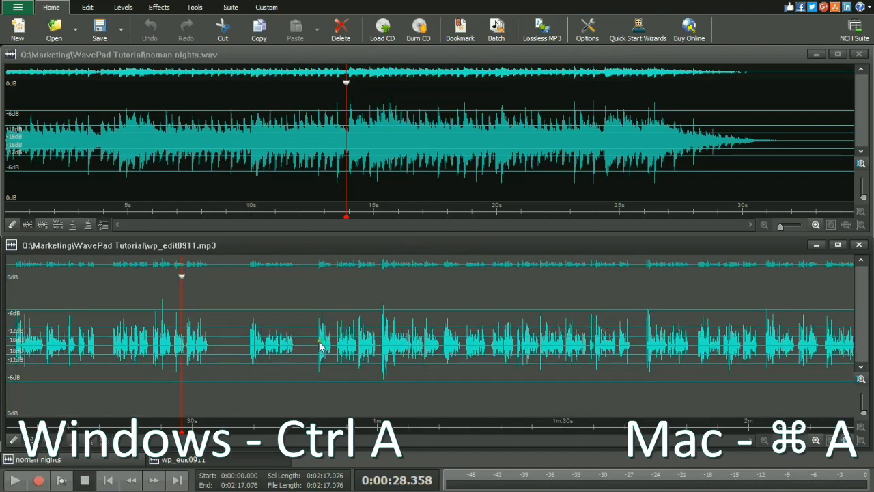
Place the voice recording's cursor at about 0:58.
click(318, 345)
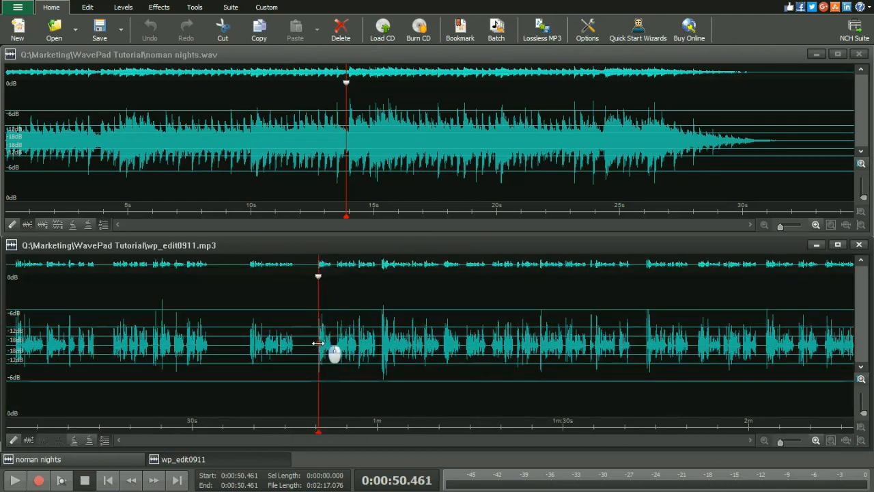
drag(318, 345, 625, 345)
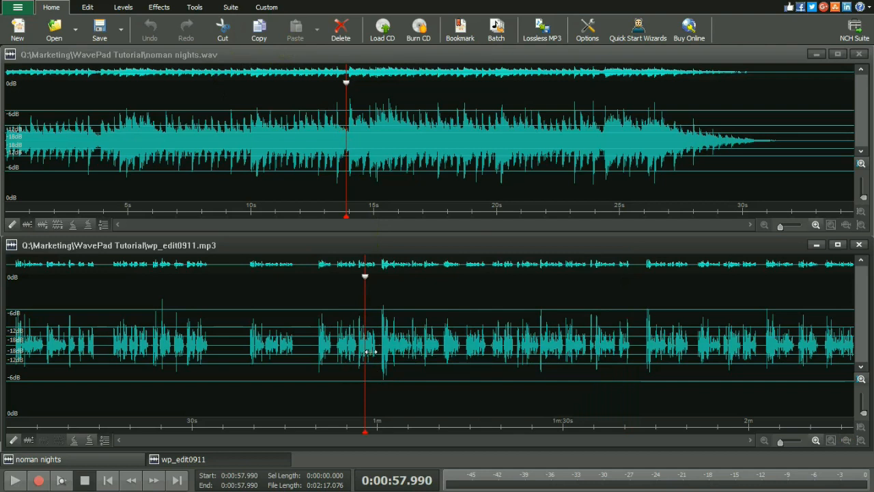
Auto-trim silence from the voice recording (2:15.232) and noman nights.wav (0:29.514).
click(88, 7)
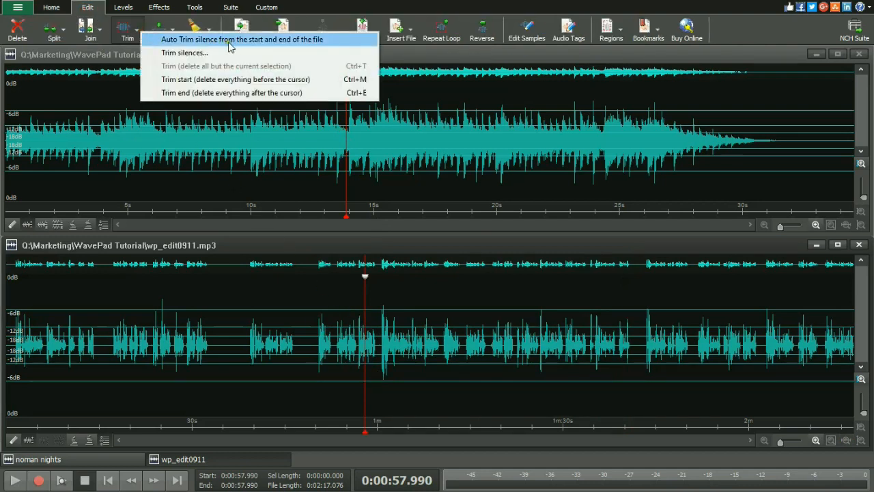
click(240, 39)
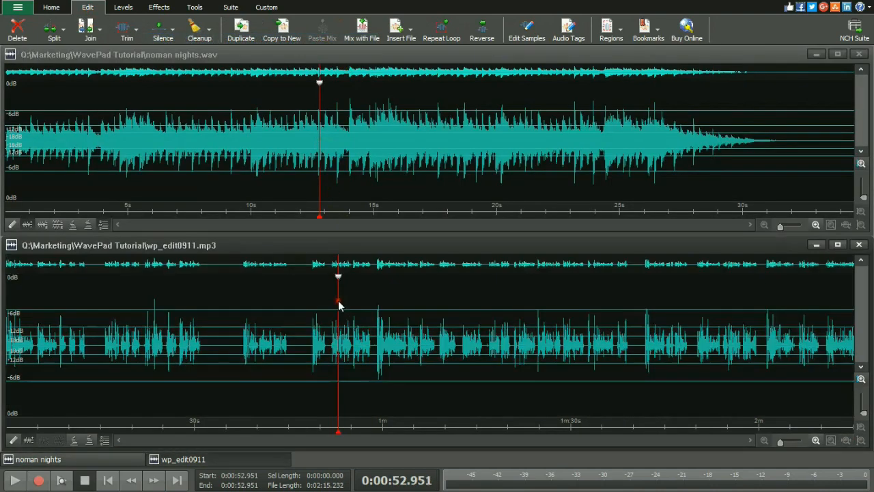
click(127, 28)
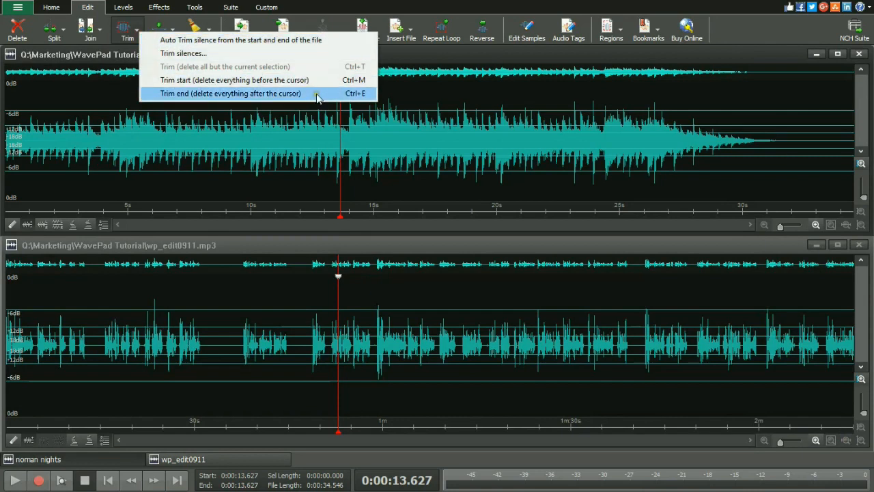
mouse_move(345, 66)
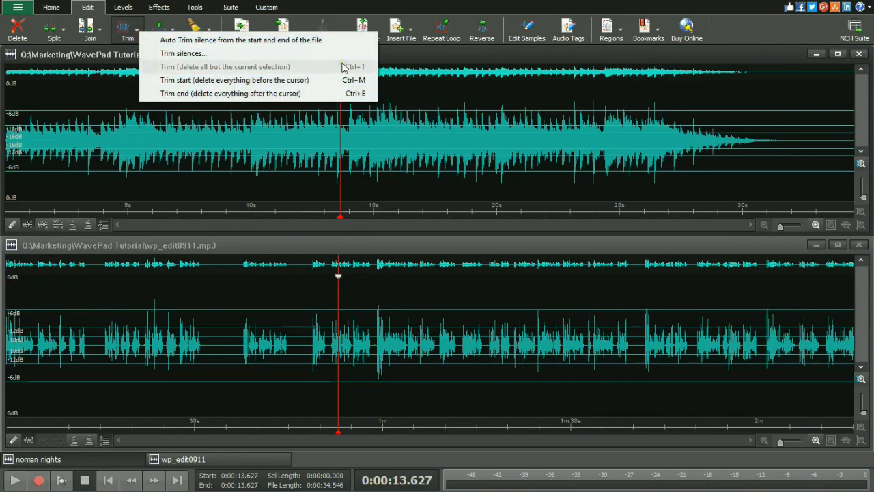
mouse_move(340, 40)
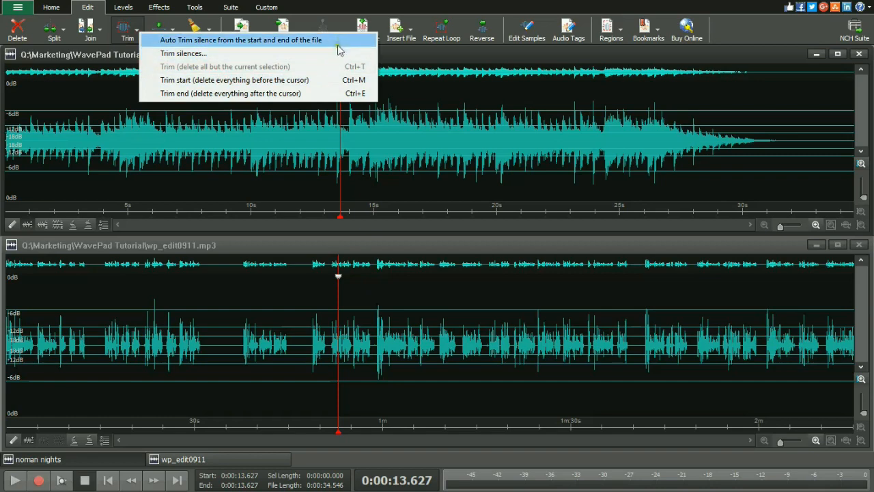
click(240, 39)
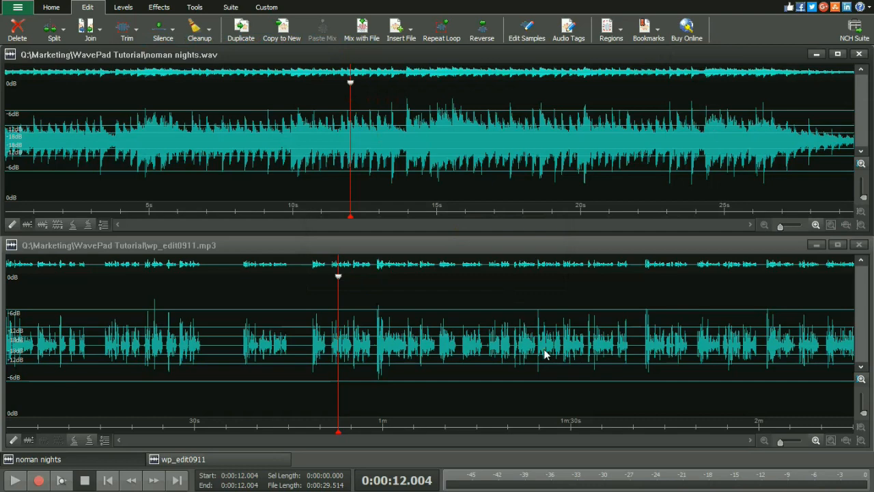
mouse_move(466, 251)
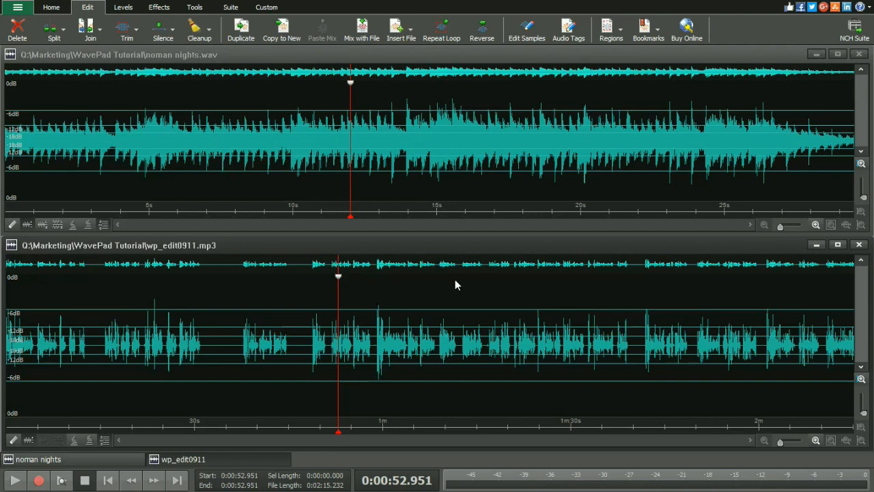
mouse_move(449, 278)
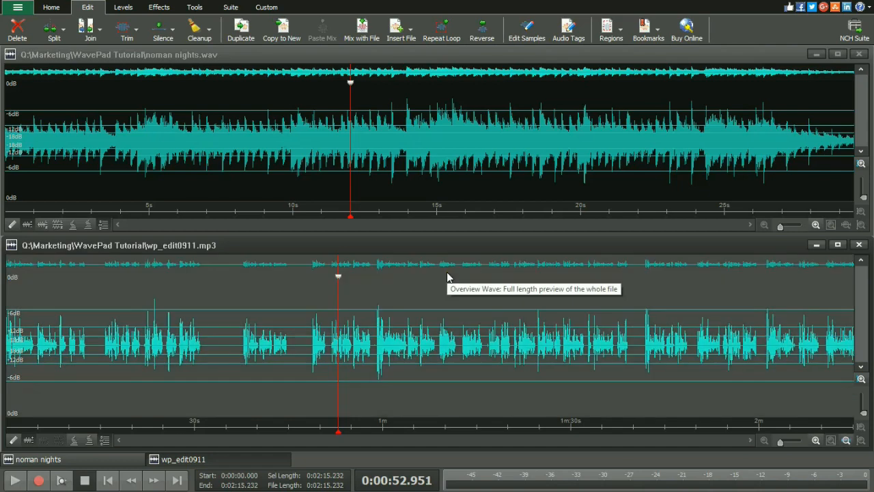
mouse_move(376, 246)
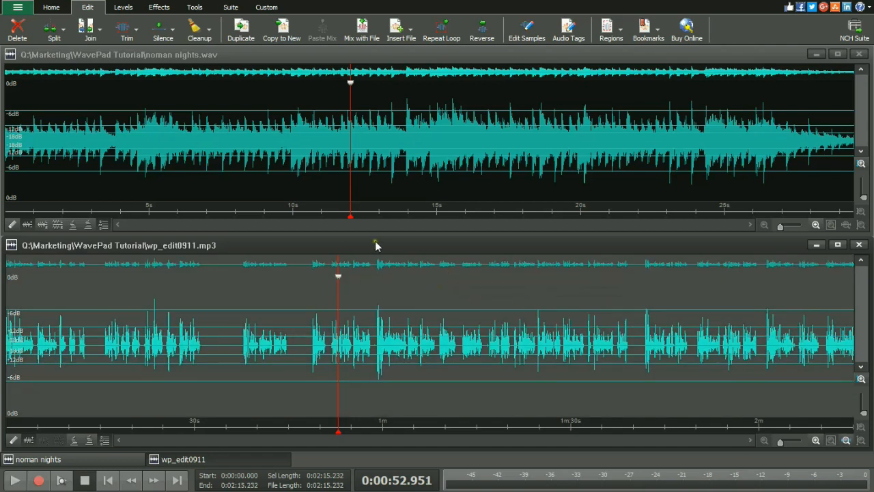
Bring up the Home tab's copy and paste commands.
click(51, 7)
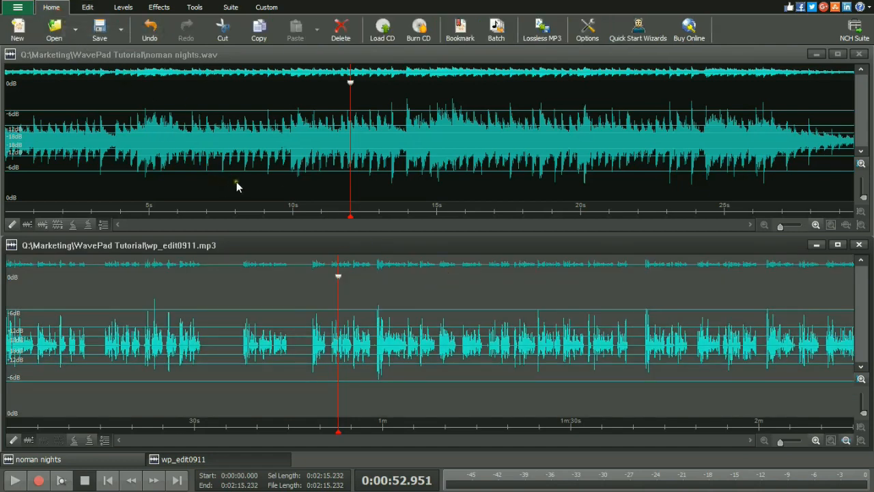
mouse_move(259, 27)
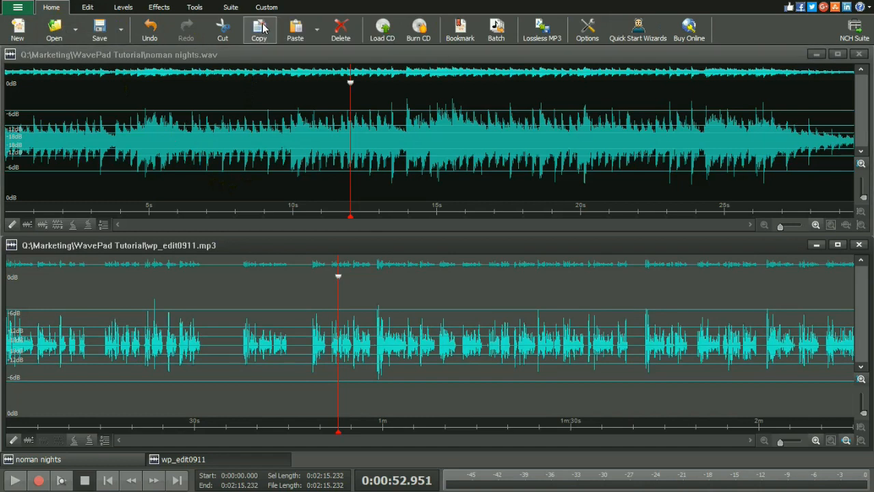
mouse_move(172, 56)
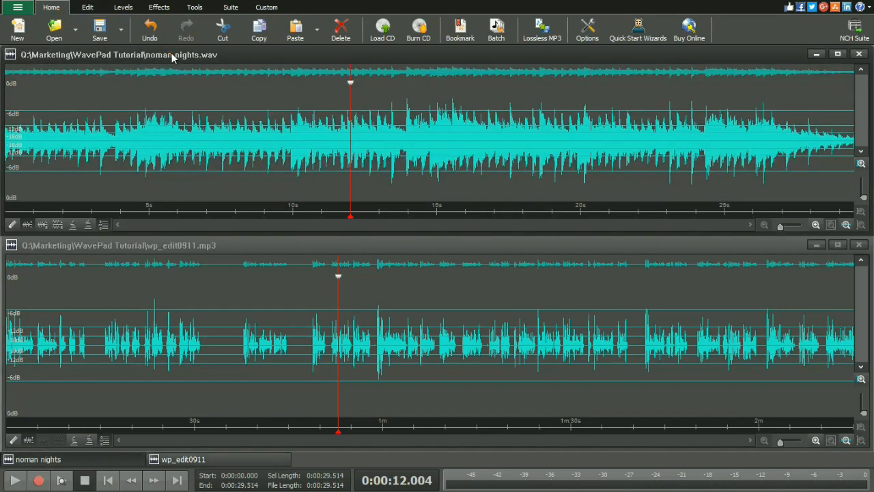
Paste Mix the copied voice into the music at Mix Volume 100.
click(87, 7)
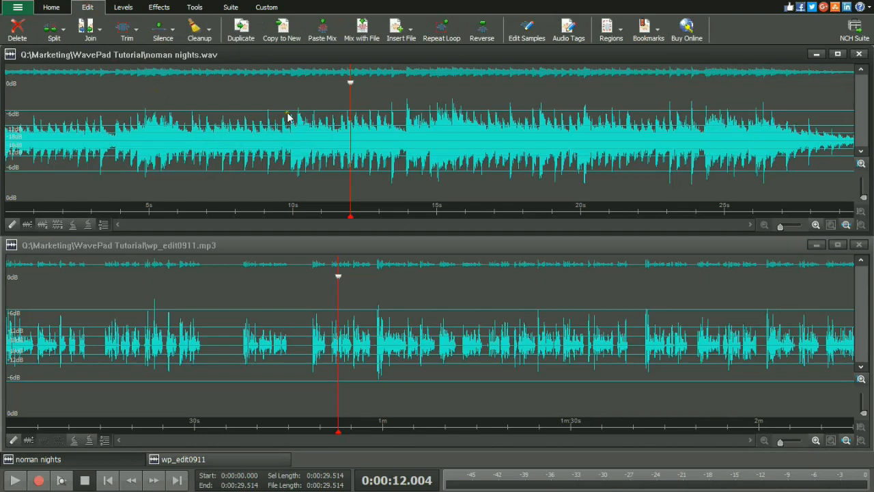
click(322, 29)
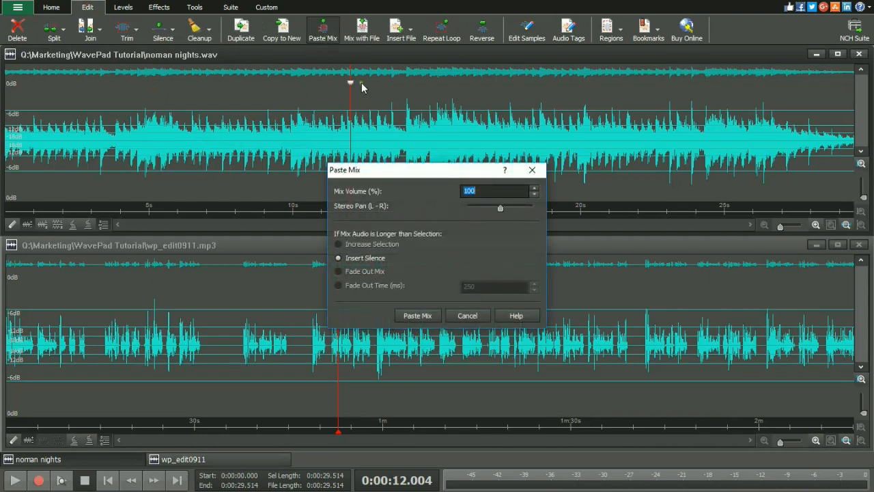
mouse_move(425, 304)
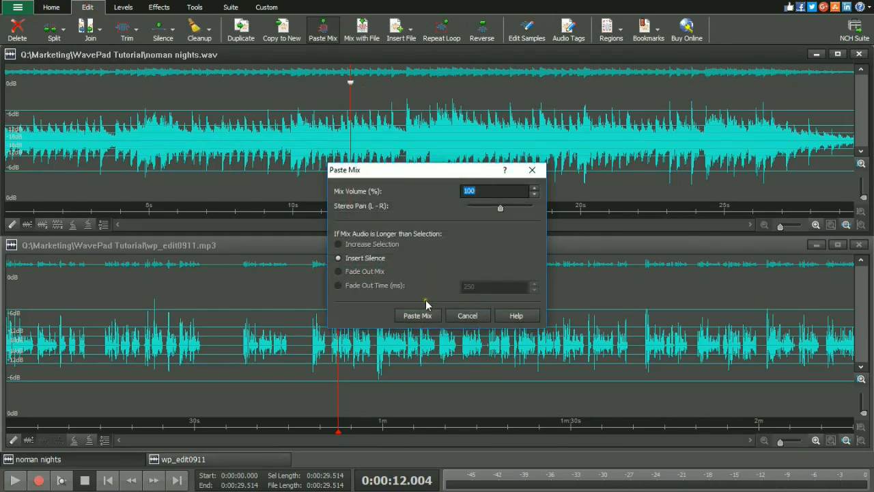
click(418, 315)
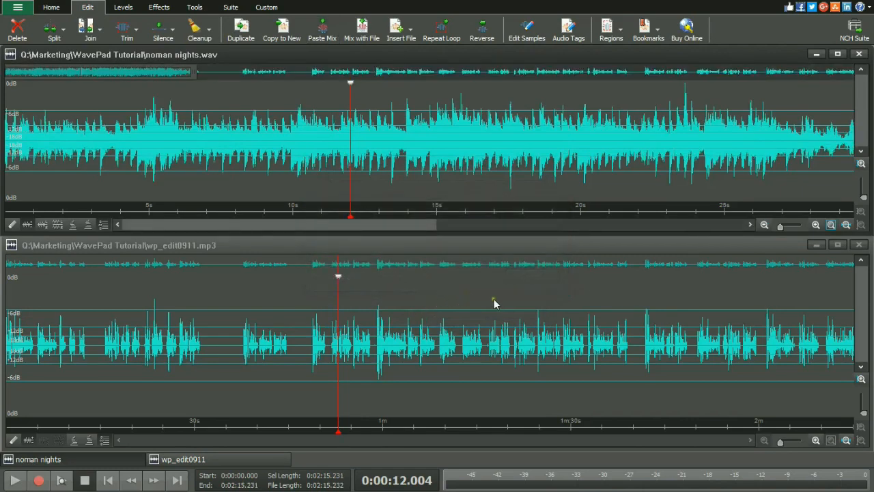
Split the wp_edit0911 voice recording at 0:48.885.
click(487, 135)
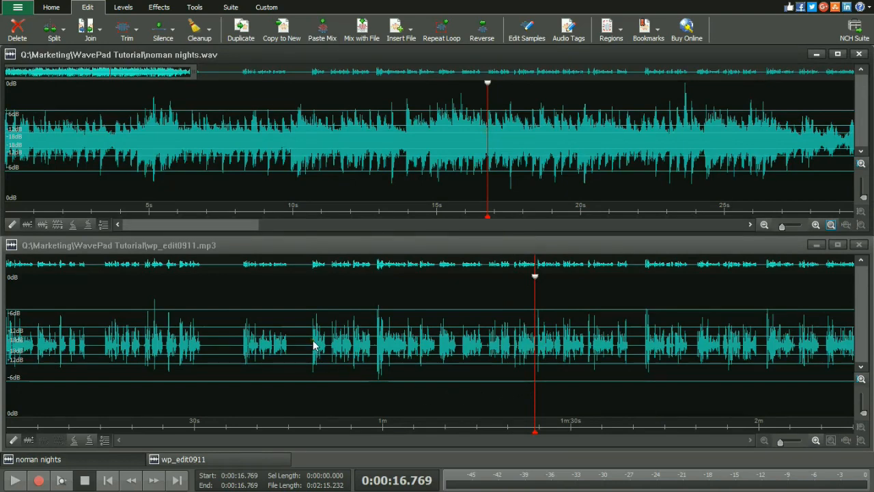
click(313, 345)
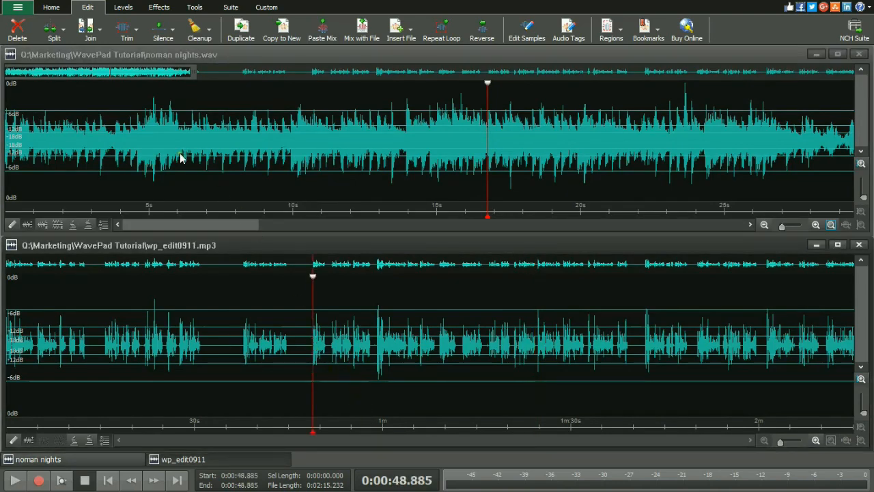
mouse_move(179, 193)
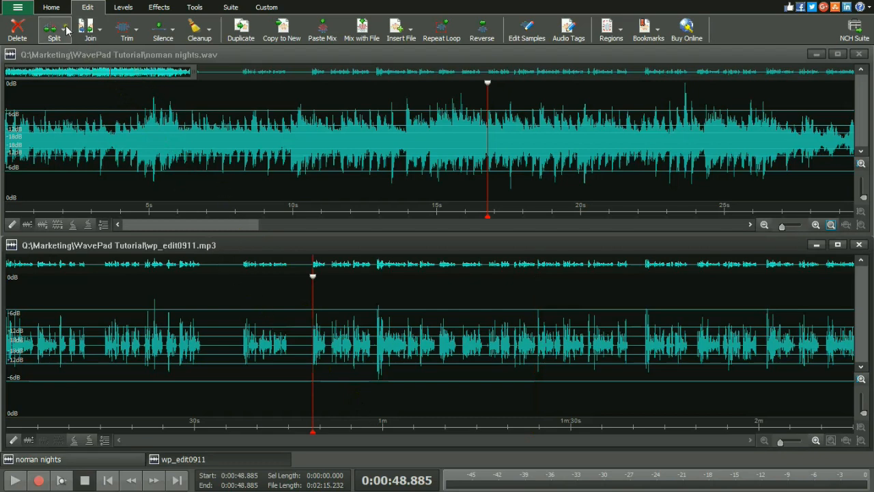
click(54, 28)
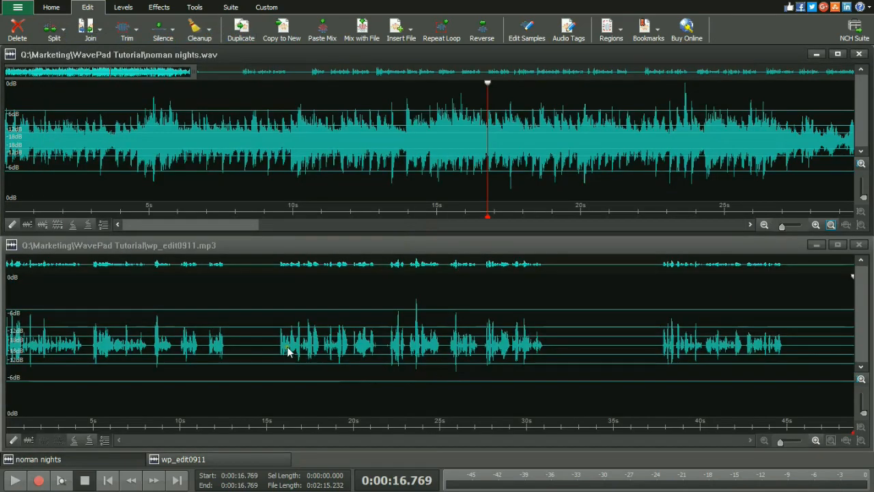
Run Split at silences on the 0:48.885 voice clip.
click(64, 29)
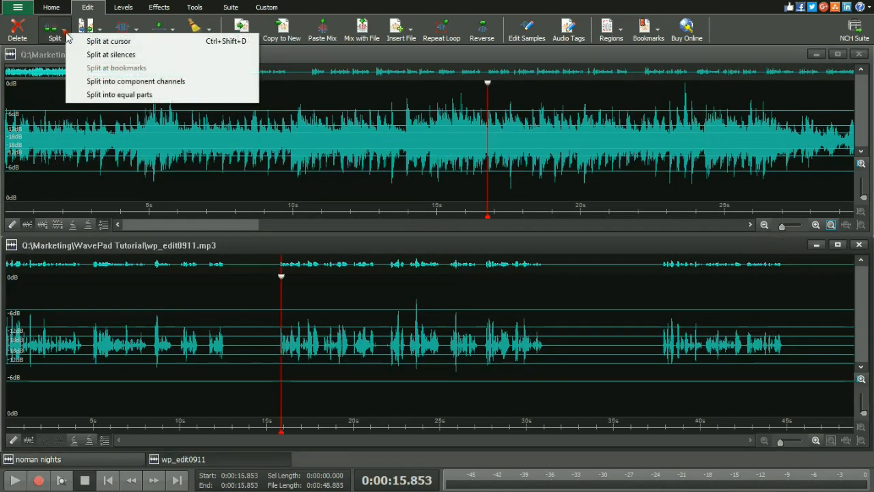
mouse_move(112, 54)
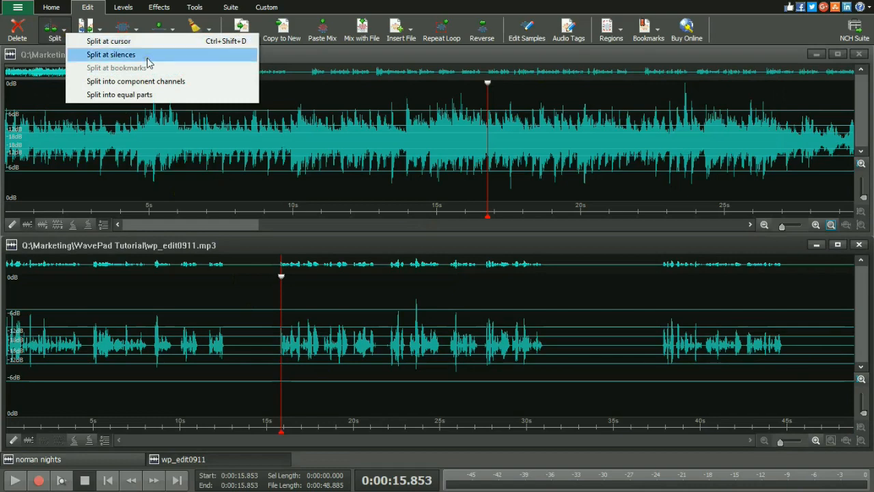
click(111, 54)
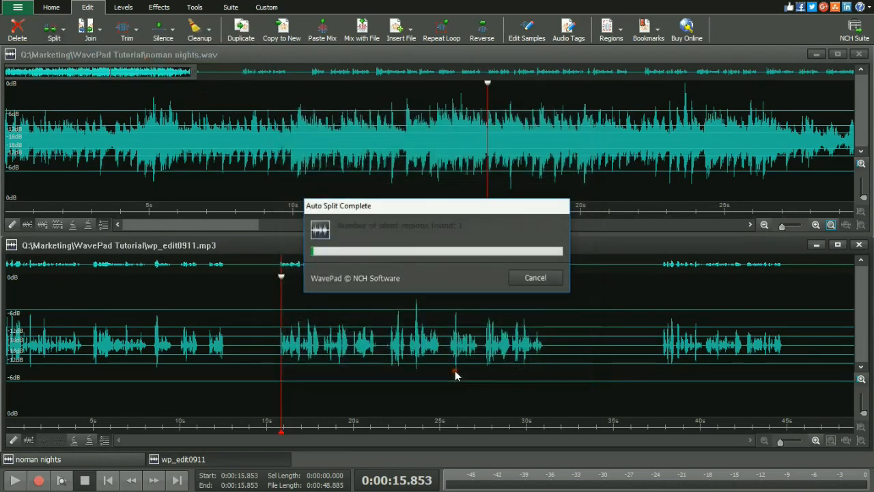